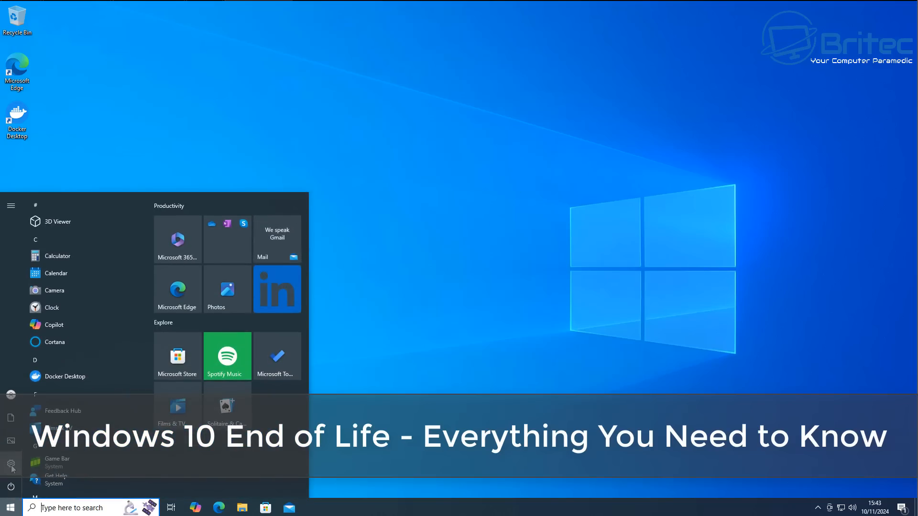
# Step: Launch the Settings app from the Start menu's gear icon
pyautogui.click(10, 464)
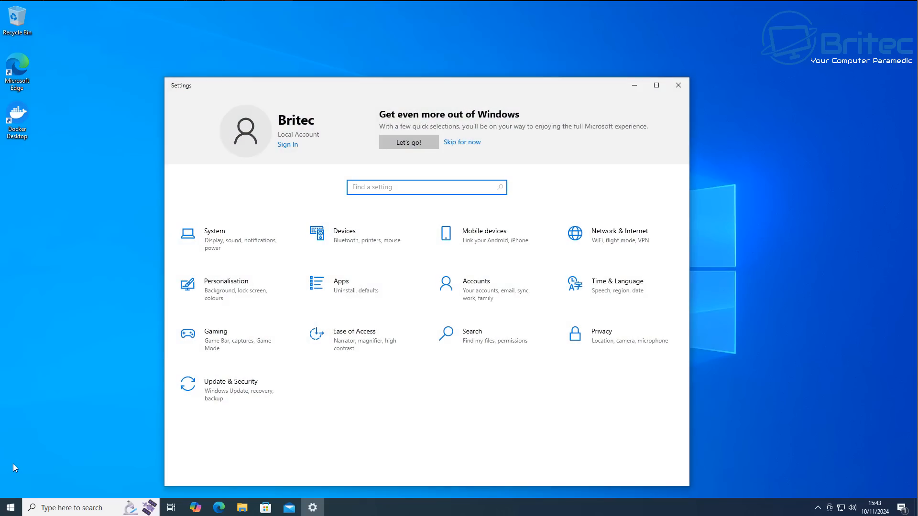
pyautogui.moveTo(226, 402)
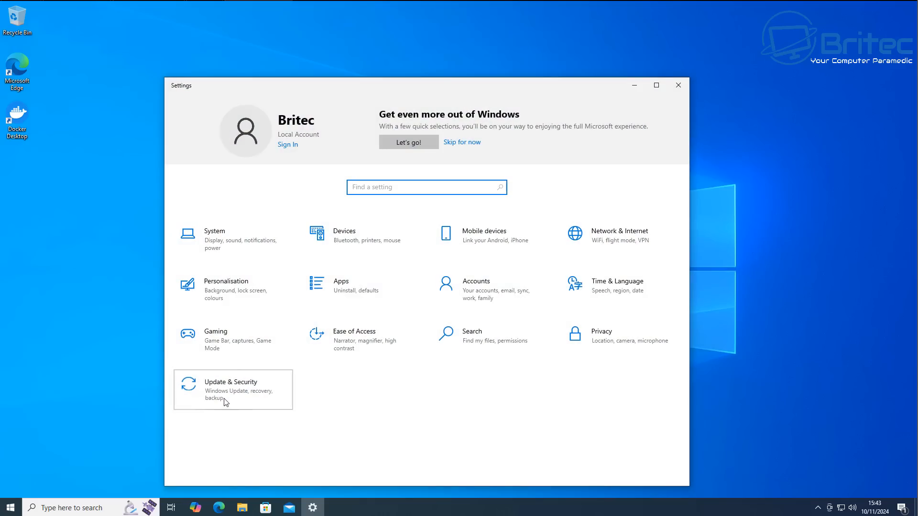
# Step: In Update & Security, check for updates so the .NET Framework cumulative update preview begins installing
pyautogui.click(230, 384)
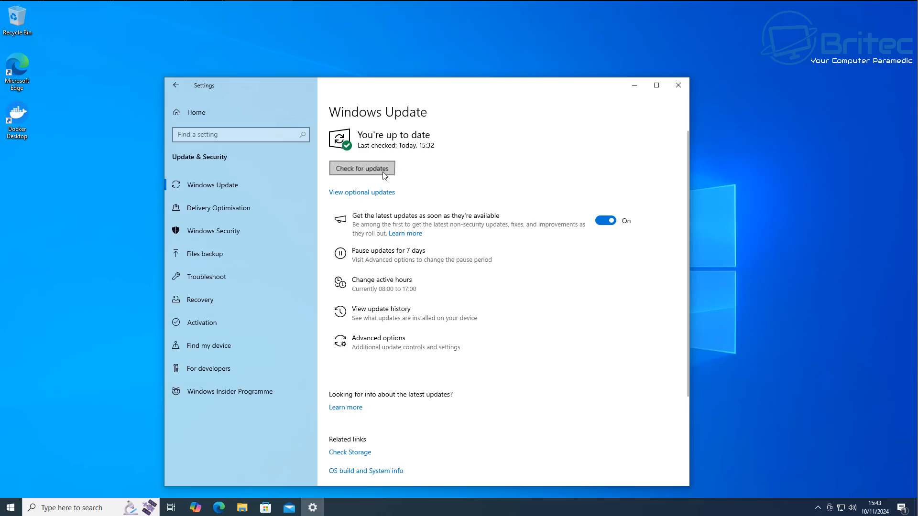
pyautogui.click(362, 169)
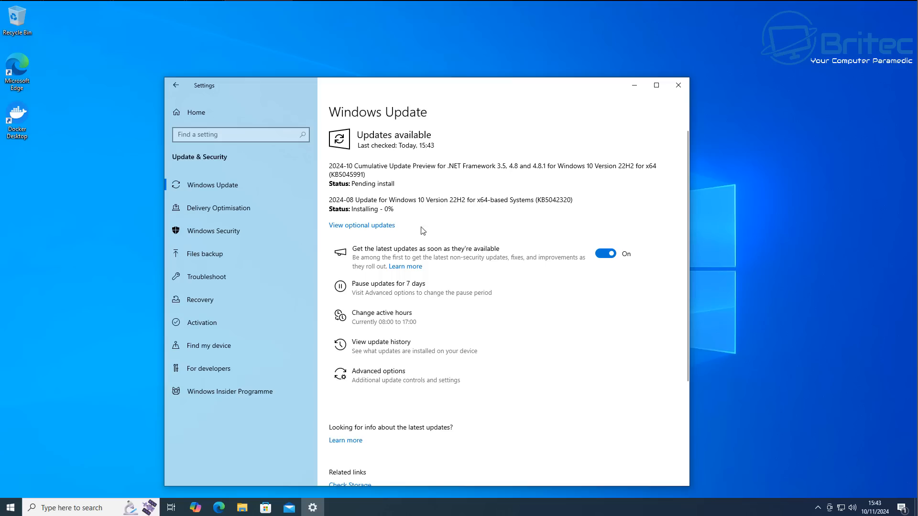
pyautogui.moveTo(111, 203)
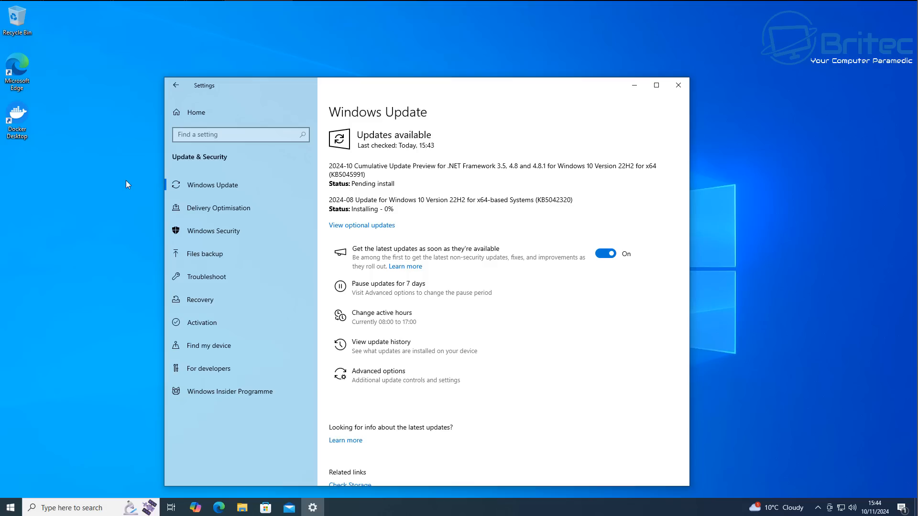
pyautogui.moveTo(137, 198)
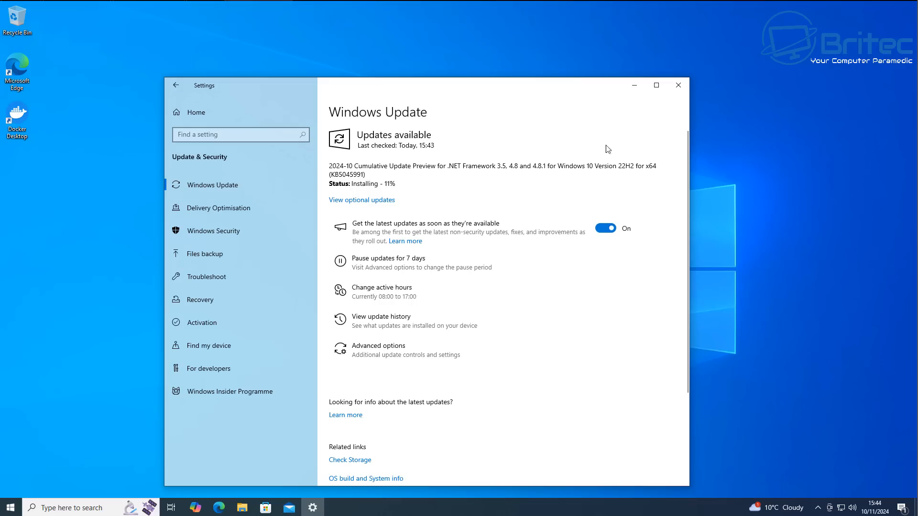
pyautogui.moveTo(802, 195)
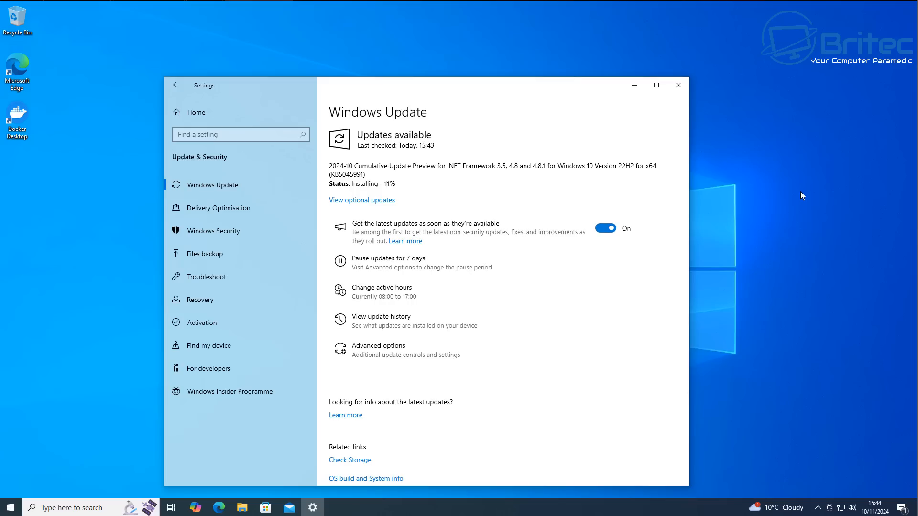
pyautogui.moveTo(798, 199)
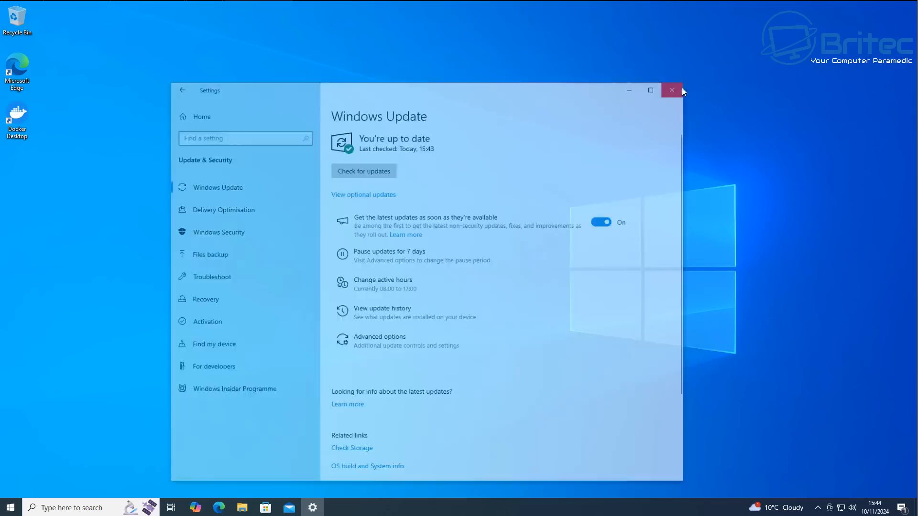
# Step: Close the Settings window to reveal StatCounter's desktop Windows version market share page in Chrome
pyautogui.click(671, 90)
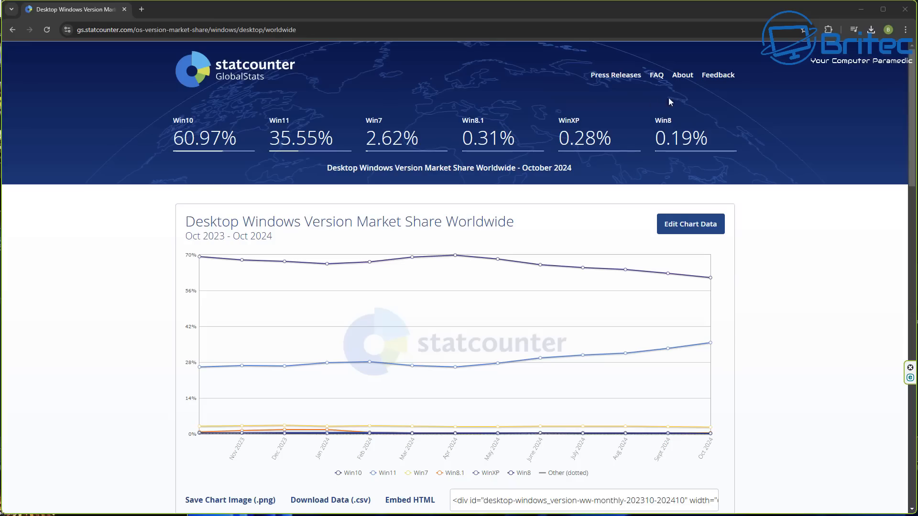
pyautogui.moveTo(516, 187)
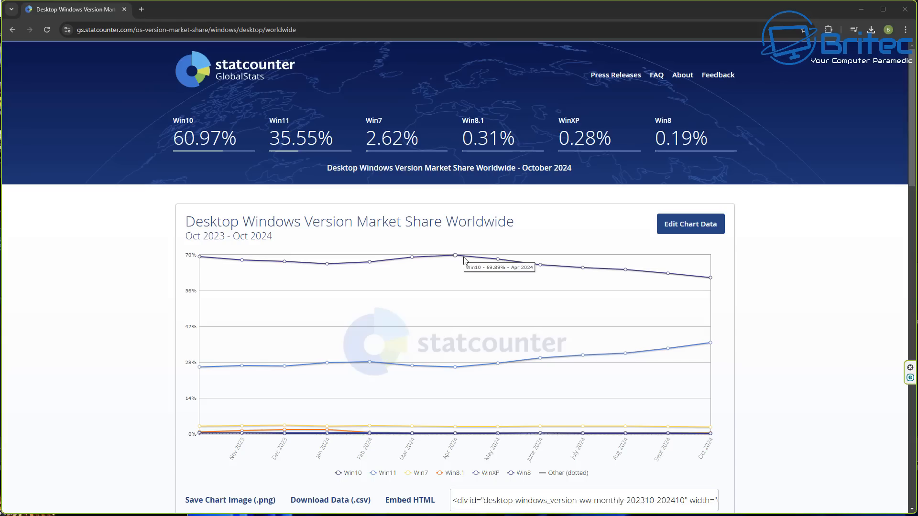
pyautogui.moveTo(537, 268)
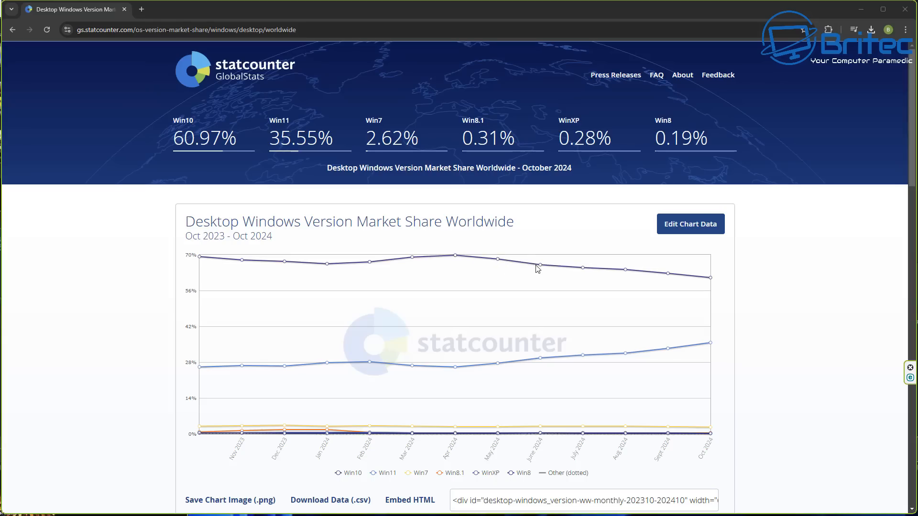
pyautogui.moveTo(626, 272)
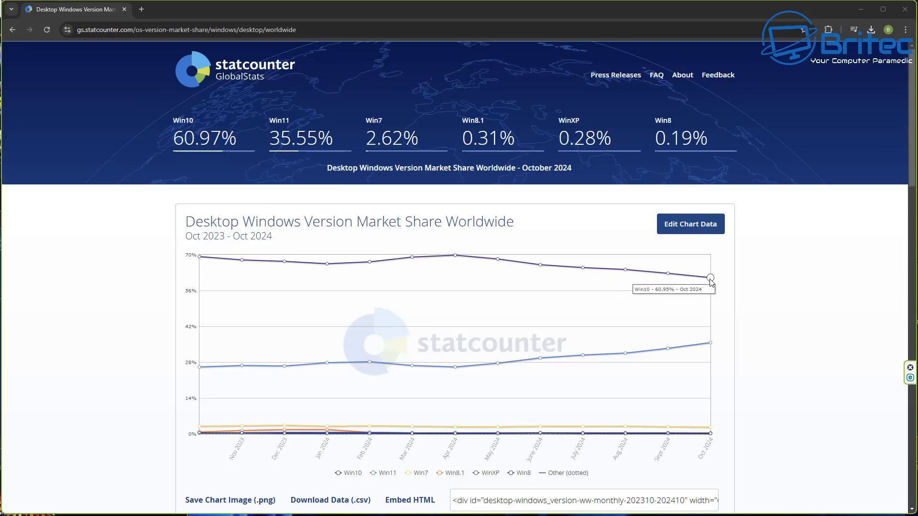
pyautogui.moveTo(466, 370)
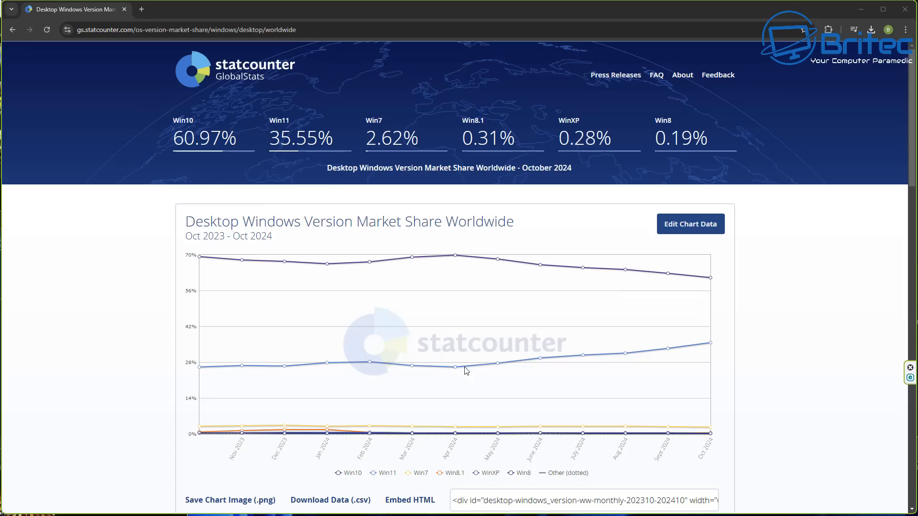
pyautogui.moveTo(513, 367)
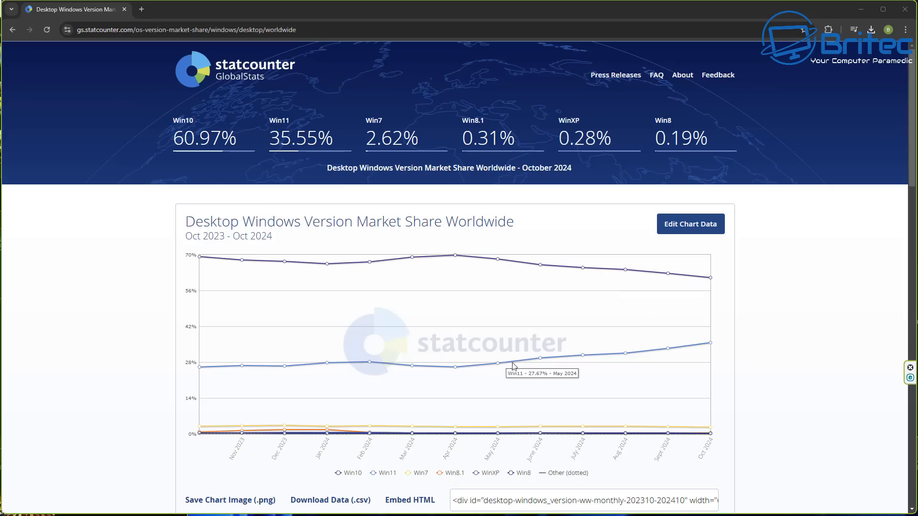
pyautogui.moveTo(584, 355)
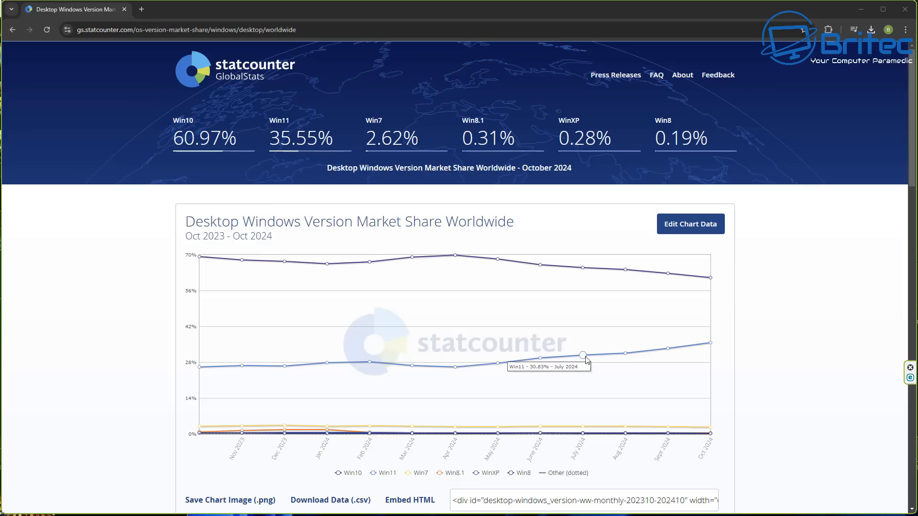
pyautogui.moveTo(667, 350)
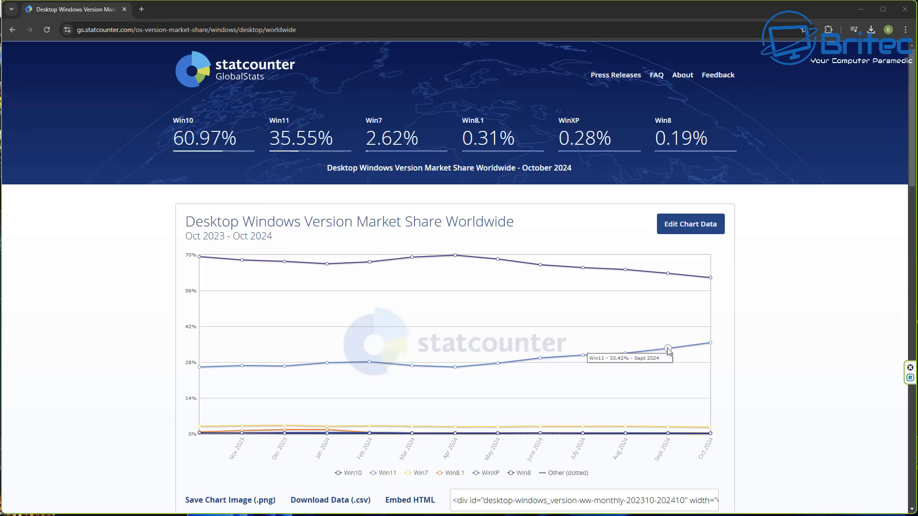
pyautogui.moveTo(715, 344)
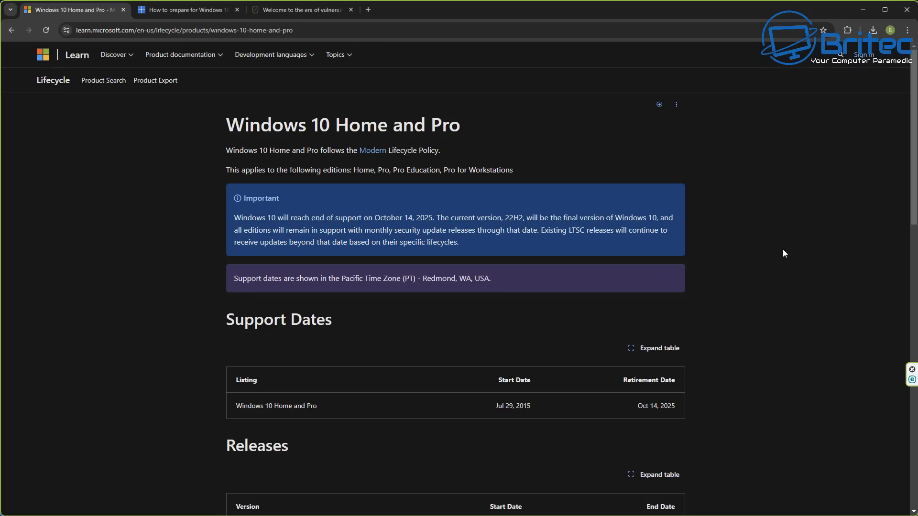
pyautogui.moveTo(310, 399)
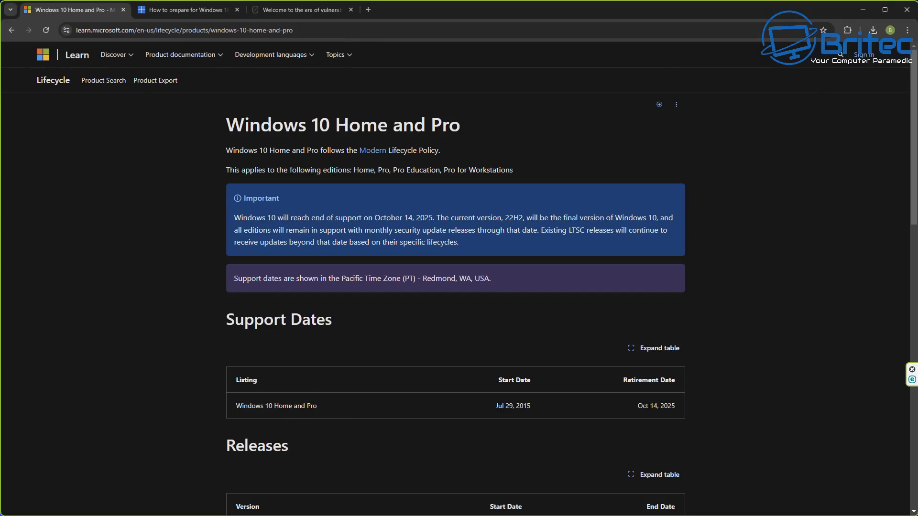
# Step: Highlight the Oct 14, 2025 retirement date on the Windows 10 Home and Pro lifecycle page, then clear the highlight
pyautogui.doubleClick(642, 406)
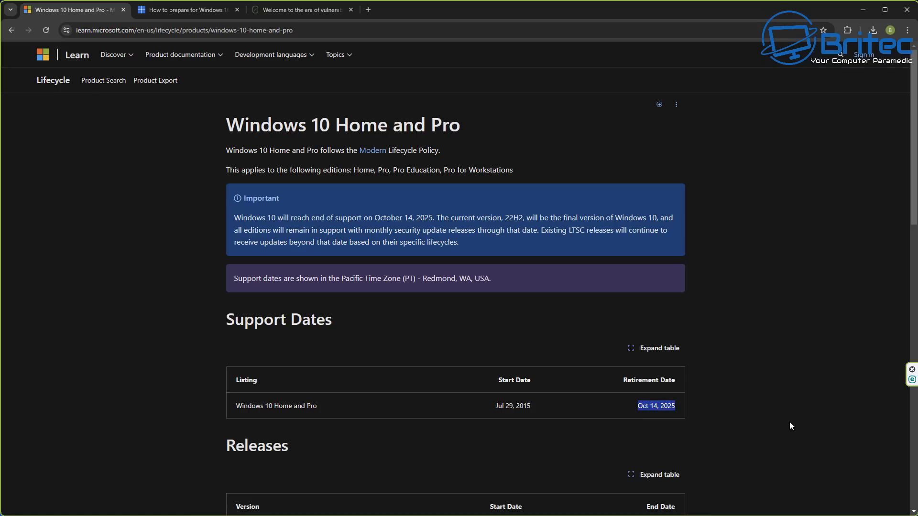
pyautogui.click(790, 415)
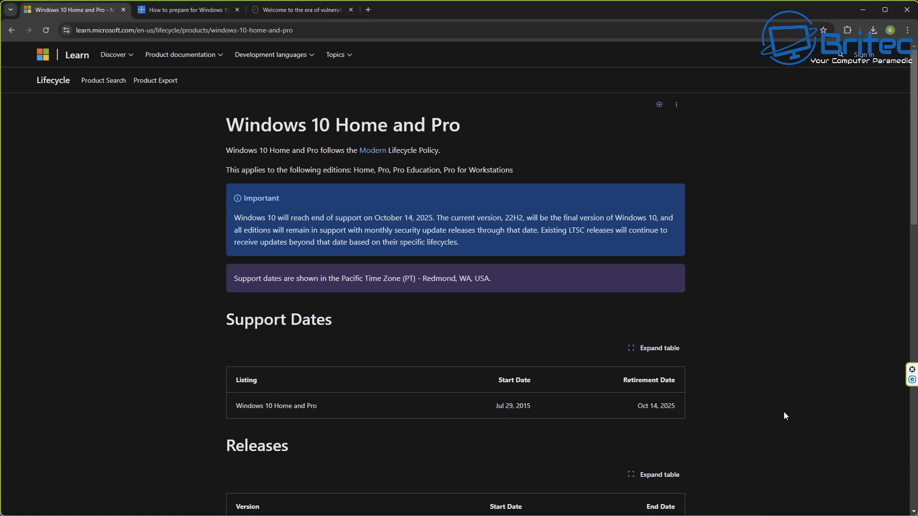
pyautogui.moveTo(783, 415)
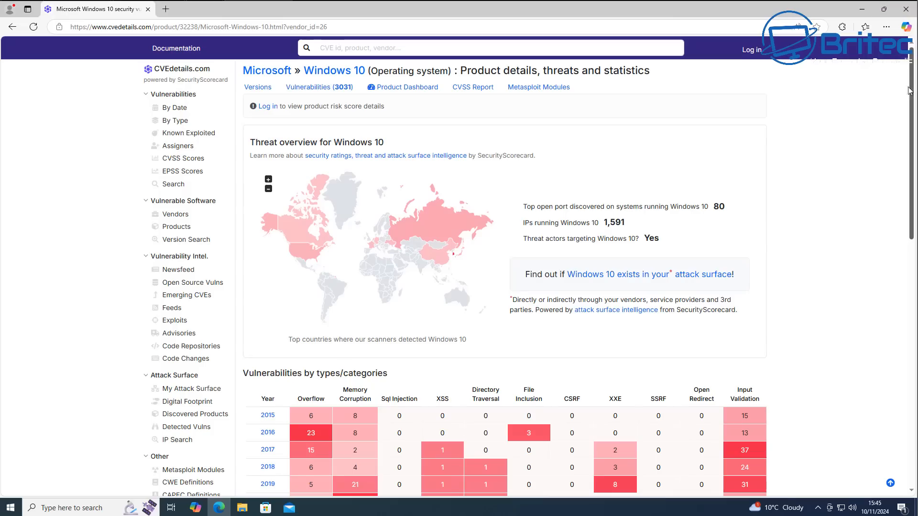
pyautogui.moveTo(837, 190)
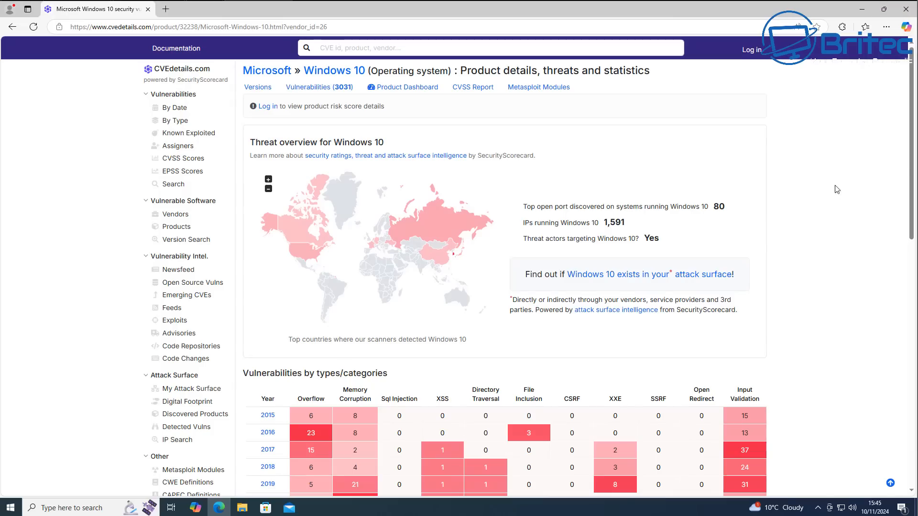
pyautogui.moveTo(628, 219)
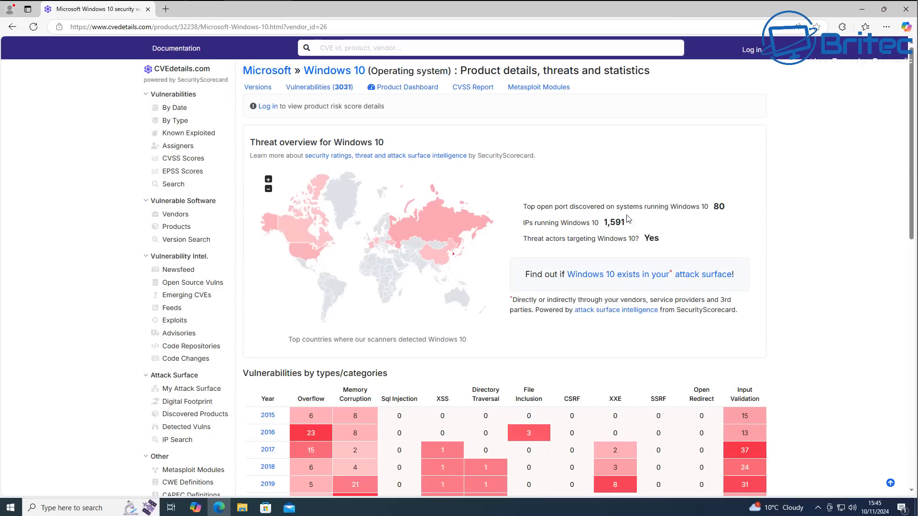
pyautogui.moveTo(723, 215)
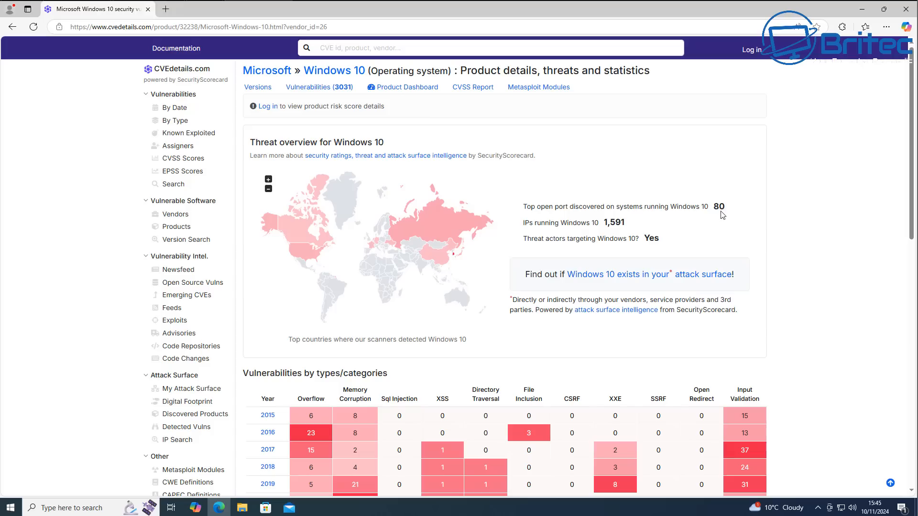
pyautogui.moveTo(580, 278)
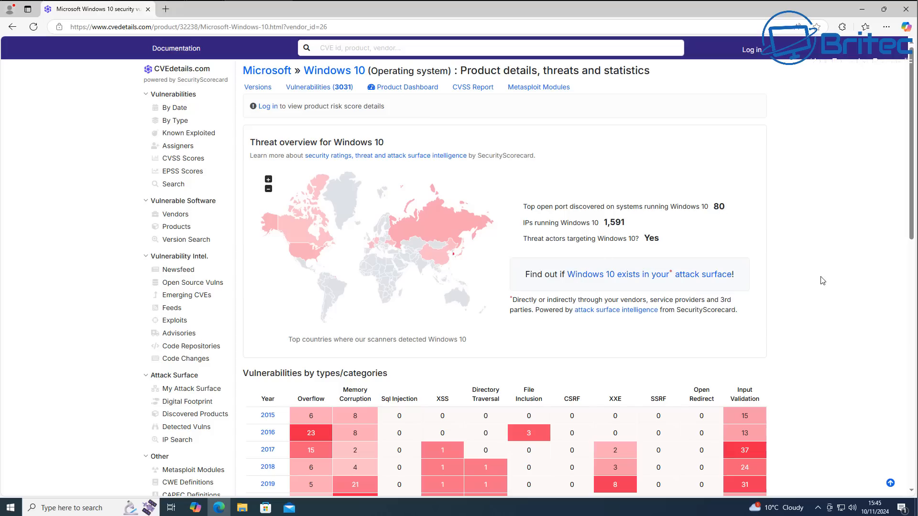
pyautogui.moveTo(845, 279)
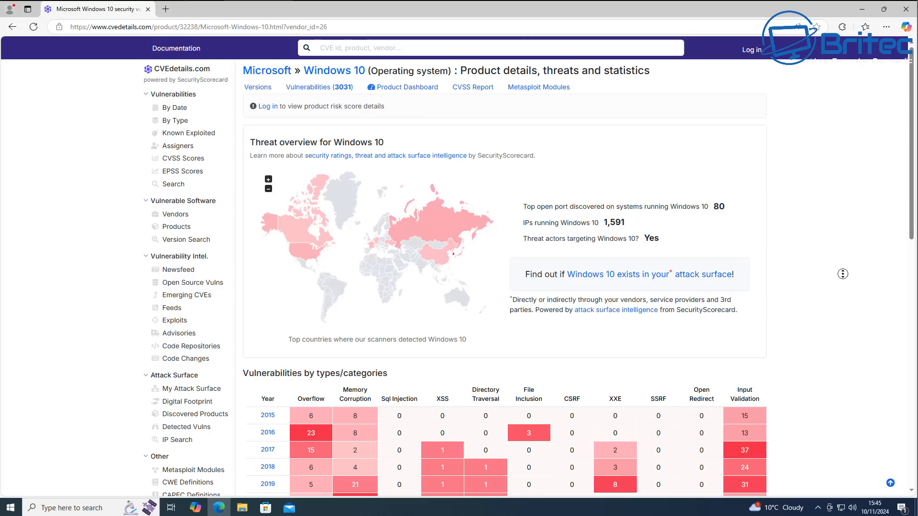
# Step: Scroll the CVEdetails Windows 10 page down to the yearly vulnerabilities-by-type and impact-type tables
pyautogui.scroll(-3)
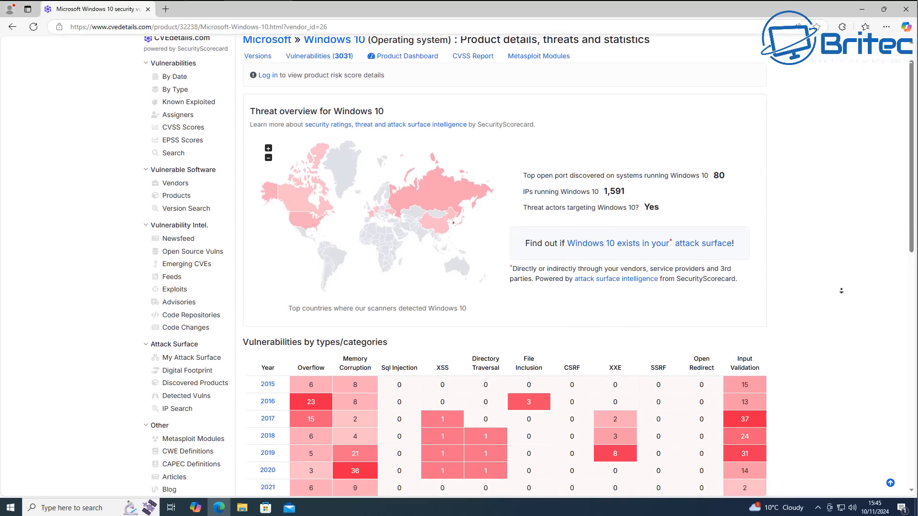
pyautogui.scroll(-3)
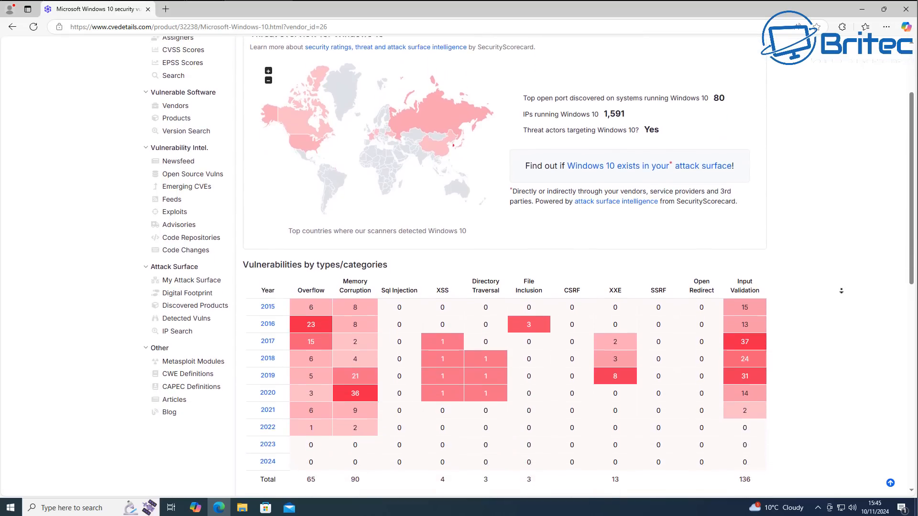
pyautogui.scroll(-3)
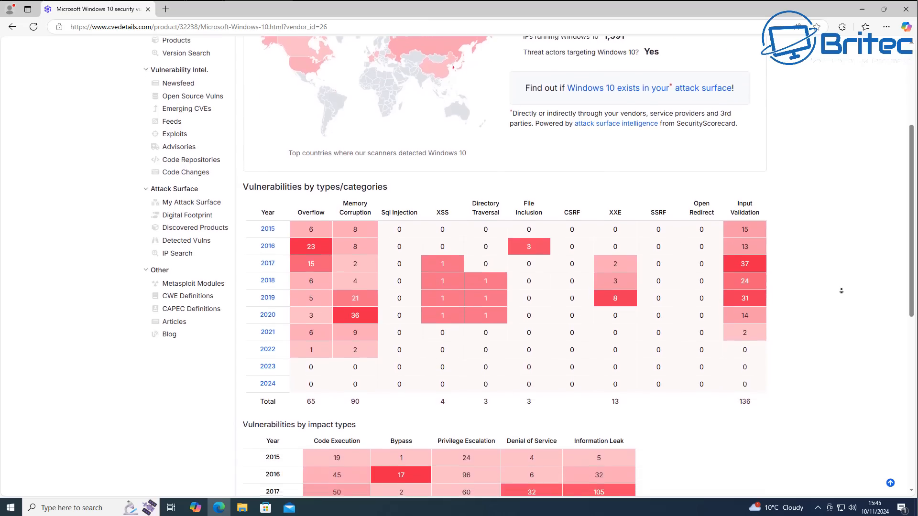
pyautogui.scroll(-3)
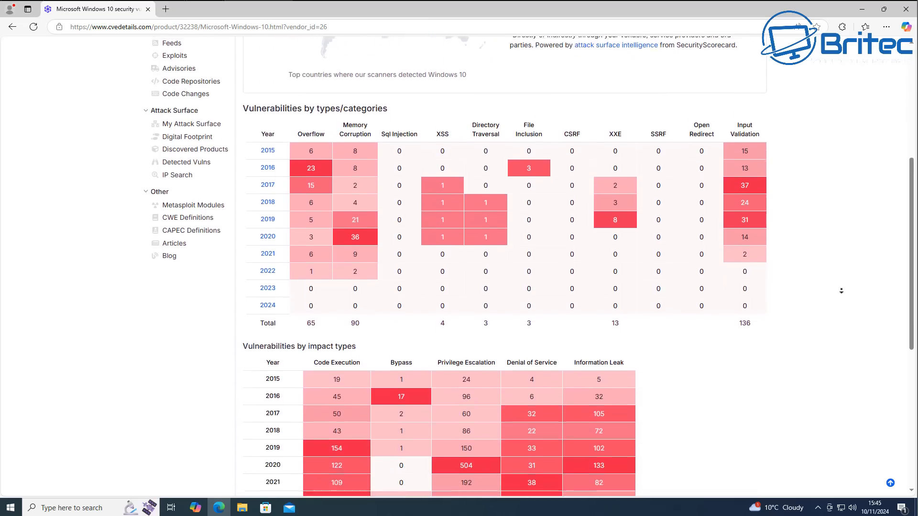
pyautogui.scroll(-3)
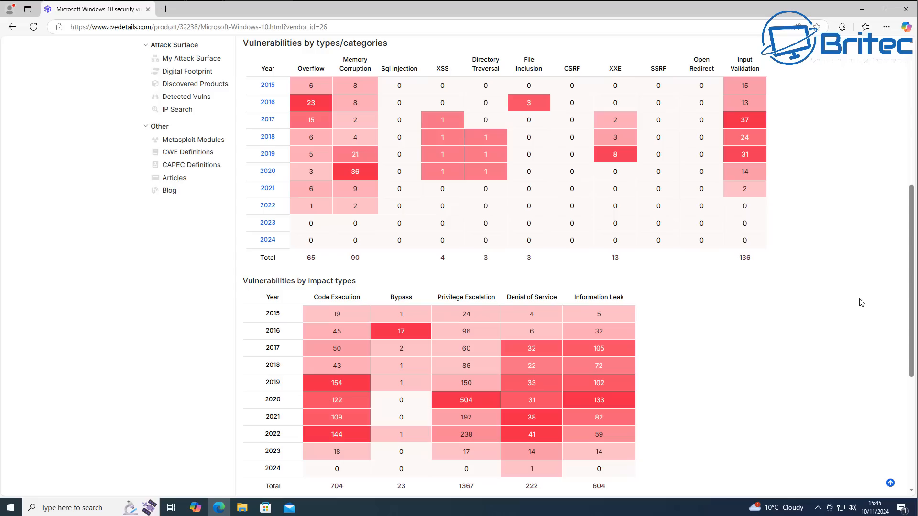
pyautogui.moveTo(413, 362)
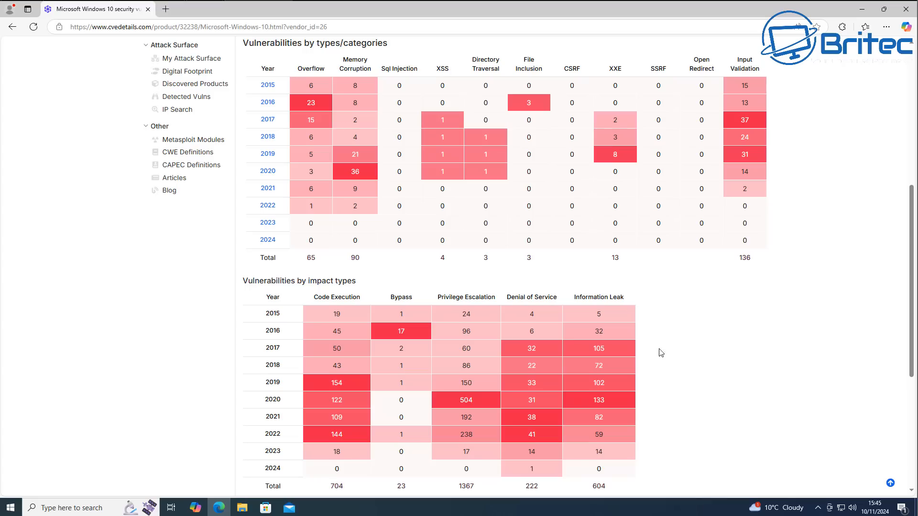
pyautogui.moveTo(835, 372)
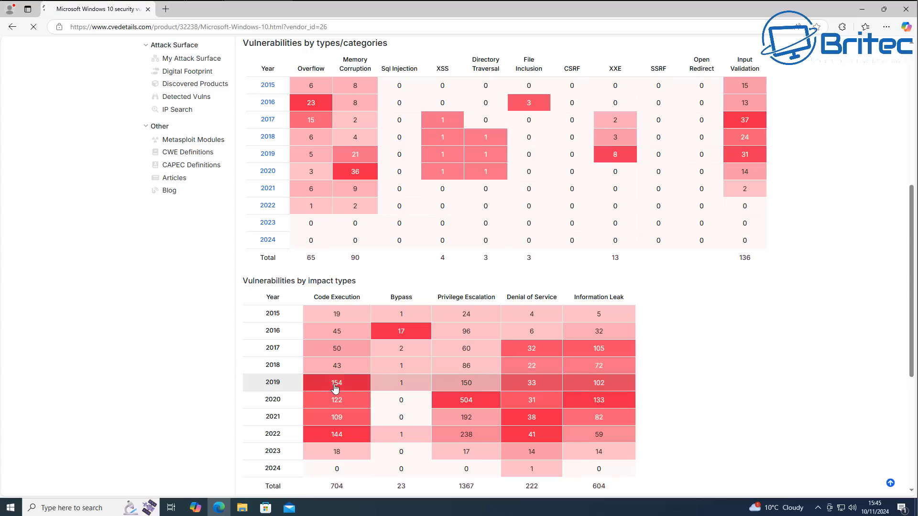
# Step: Show the 154 Windows 10 code execution vulnerabilities from 2019 and scroll to the bottom of page 1
pyautogui.click(336, 382)
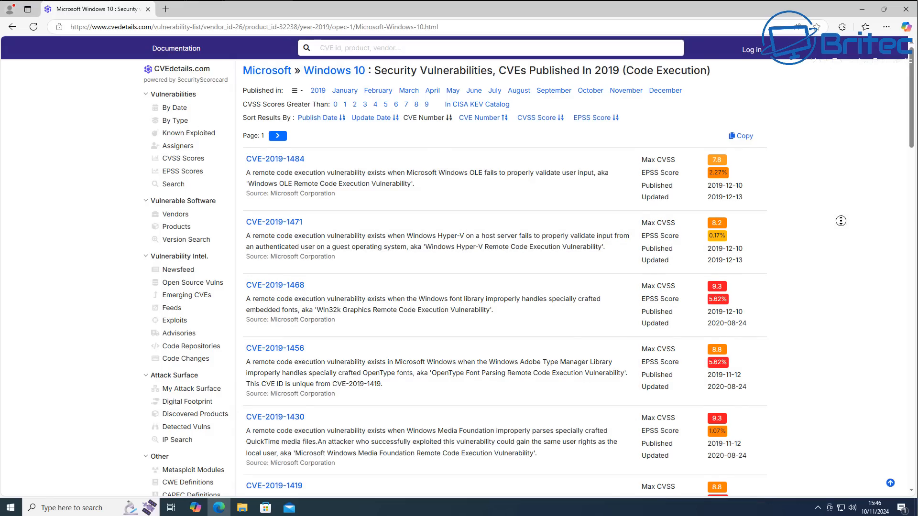
pyautogui.scroll(-3)
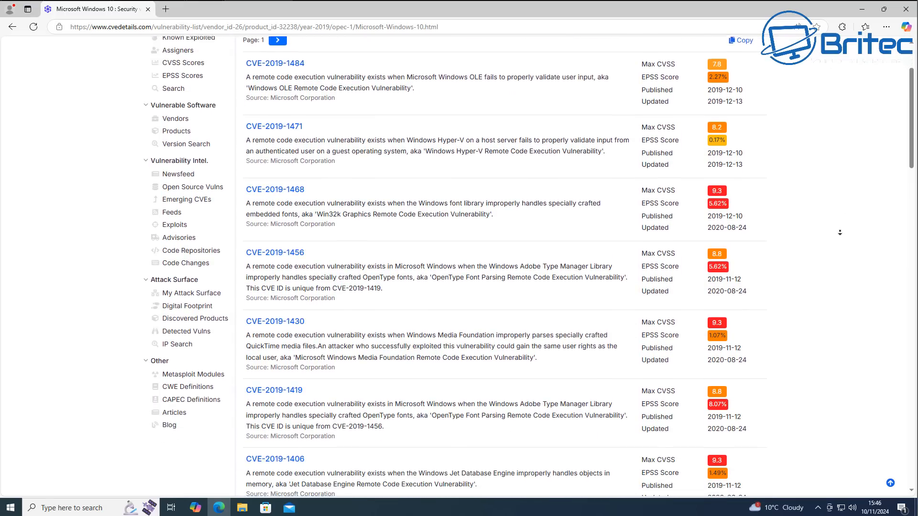
pyautogui.scroll(-3)
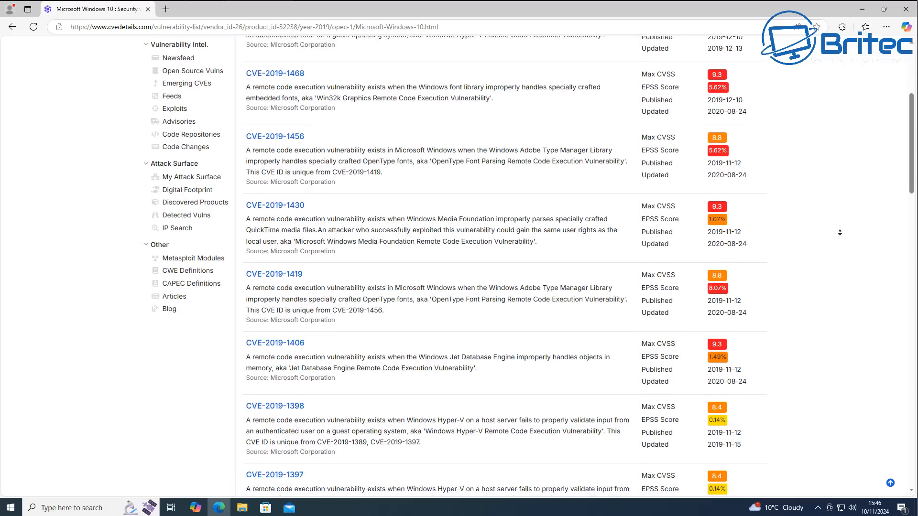
pyautogui.scroll(-3)
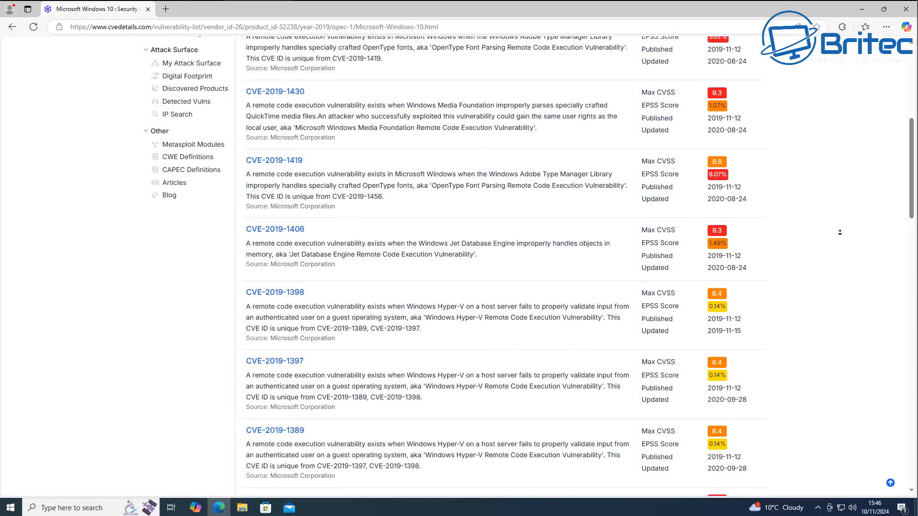
pyautogui.scroll(-3)
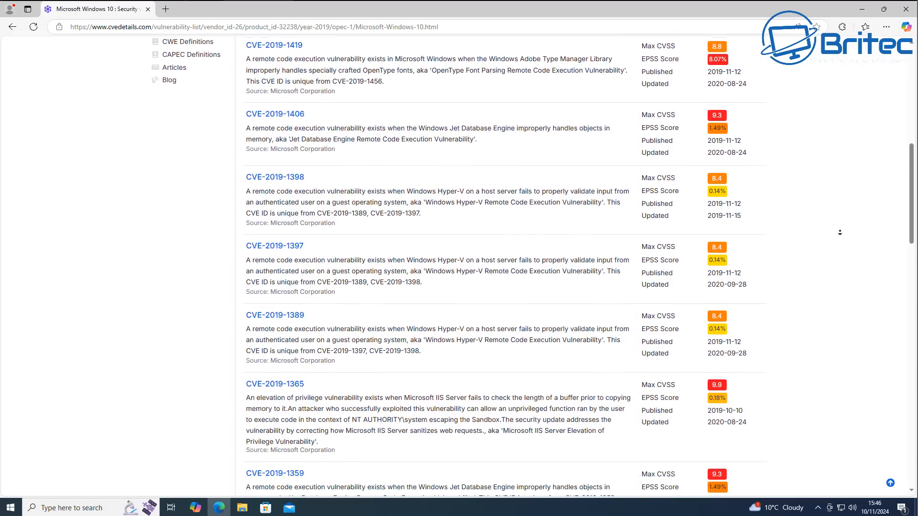
pyautogui.scroll(-3)
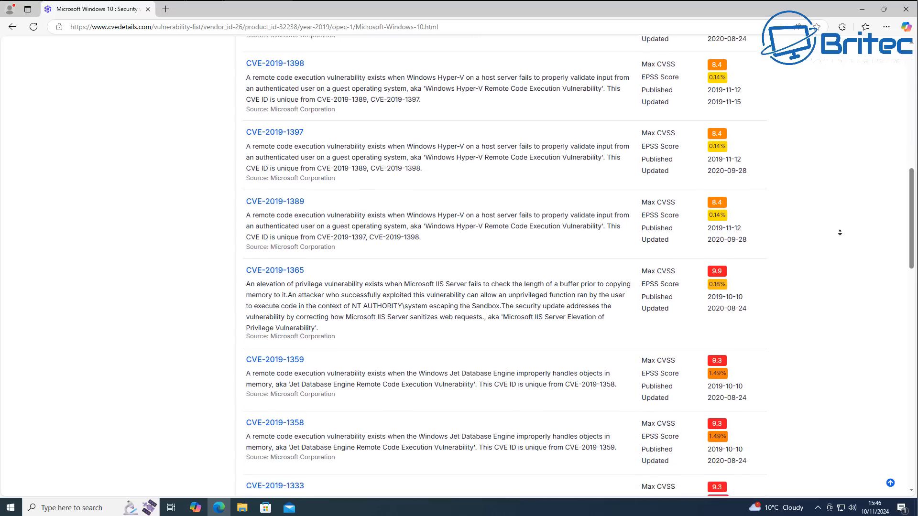
pyautogui.scroll(-3)
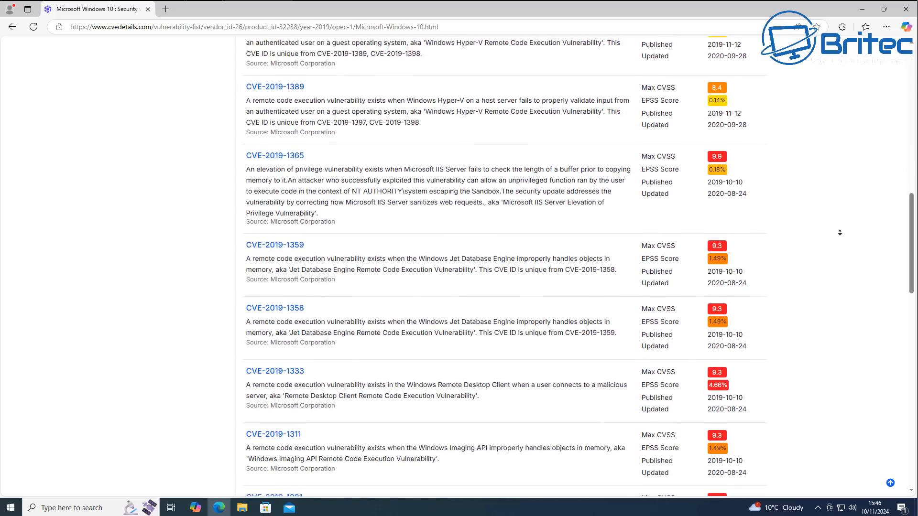
pyautogui.scroll(-3)
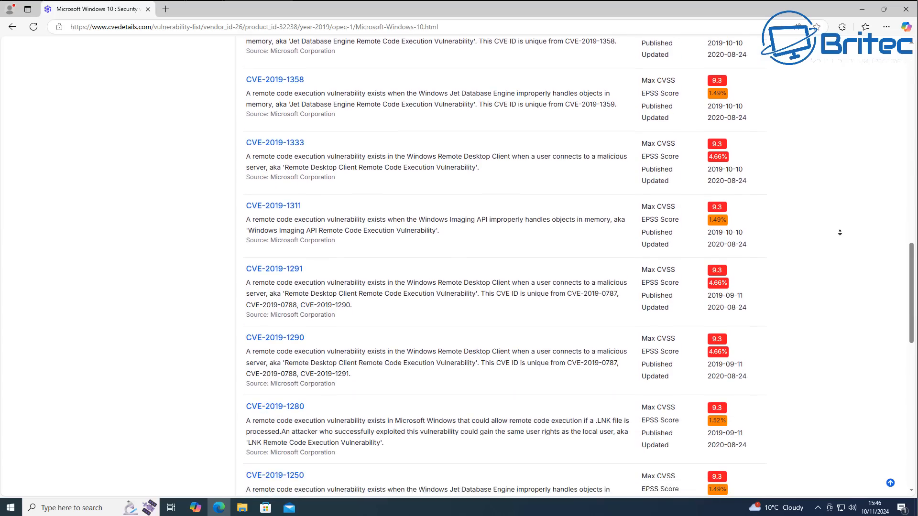
pyautogui.scroll(-3)
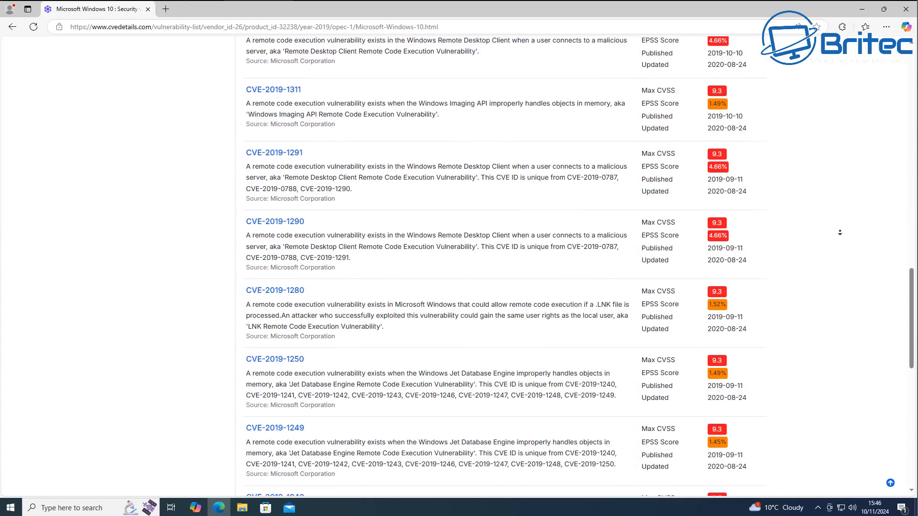
pyautogui.scroll(-3)
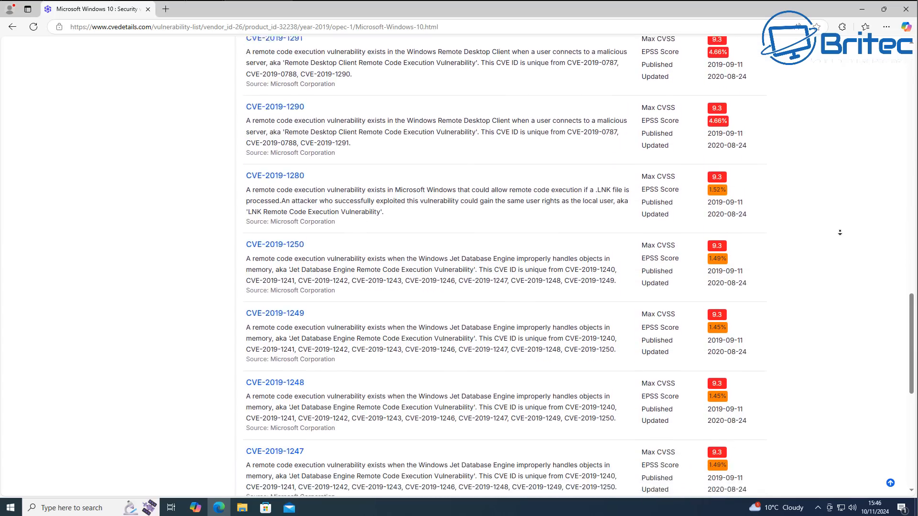
pyautogui.scroll(-3)
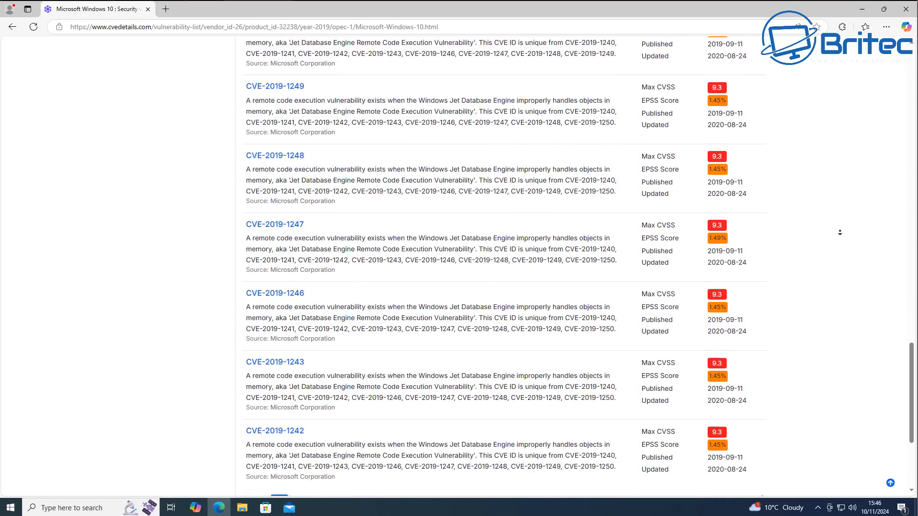
pyautogui.scroll(-3)
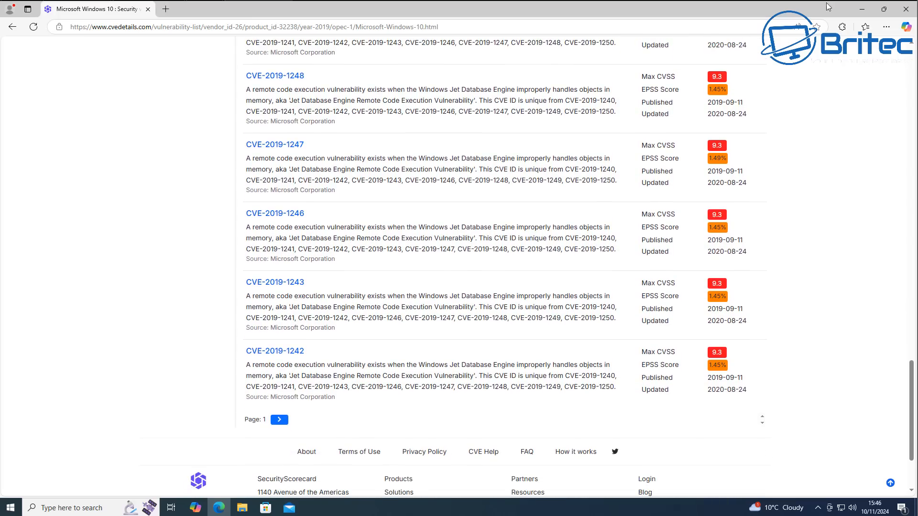